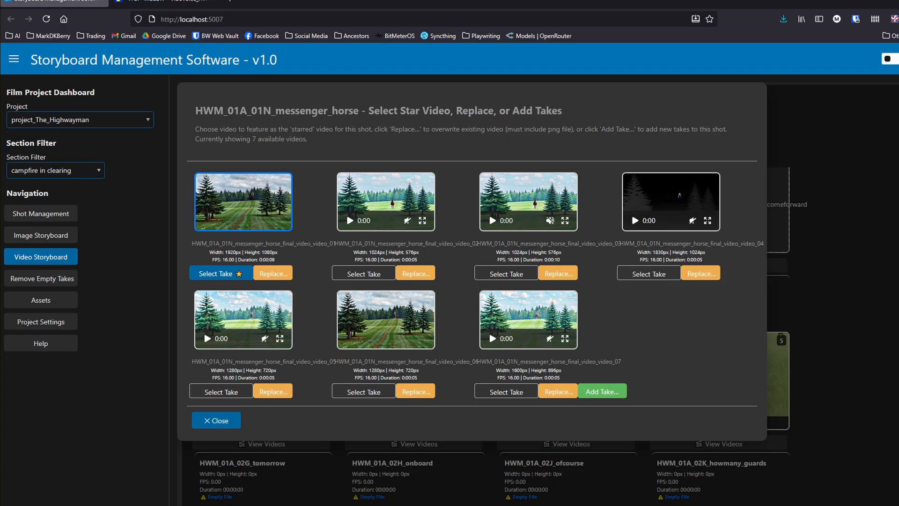
Step: Close the messenger_horse take chooser after reviewing its seven takes
left_click(215, 420)
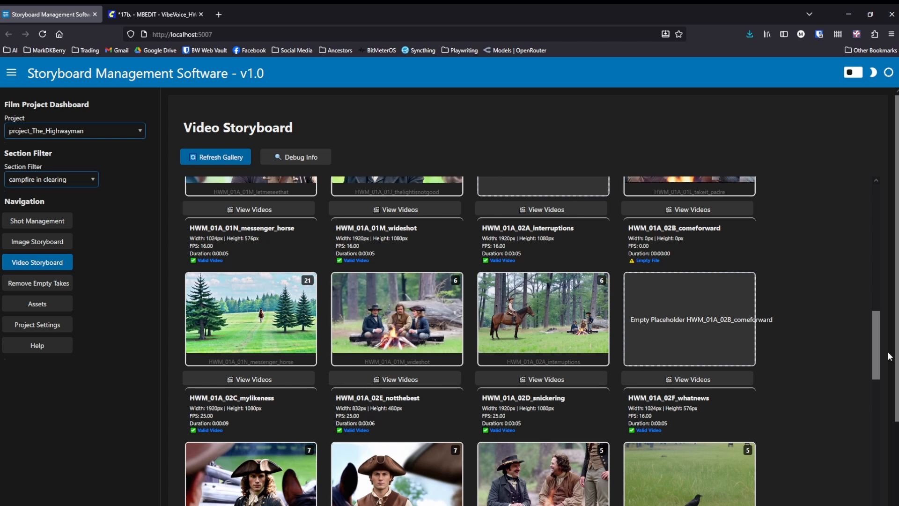
scroll("down", 3)
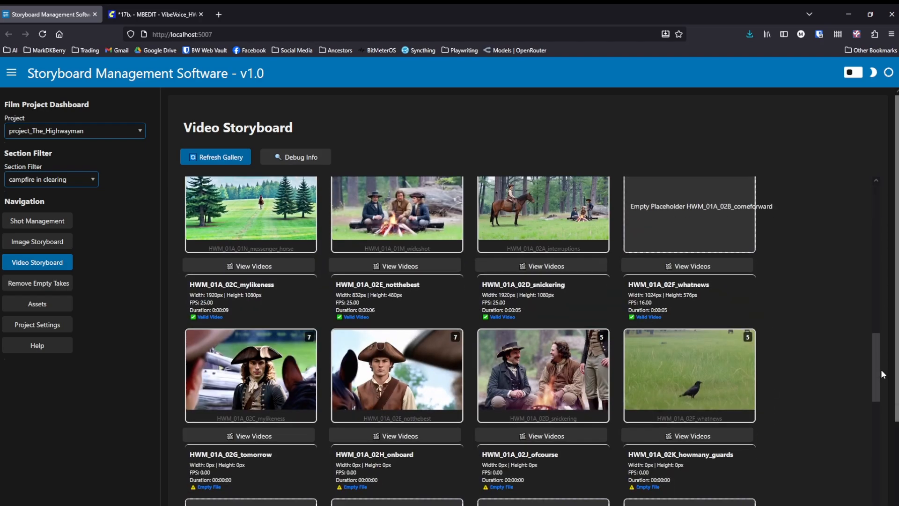
left_click(248, 265)
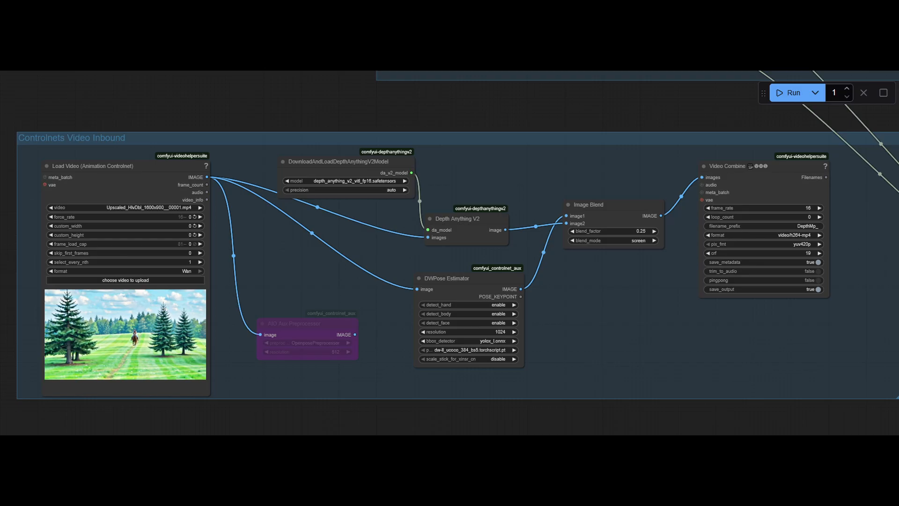
Step: Return to the storyboard app's Shot Management Overview listing all 43 Highwayman shots
left_click(793, 92)
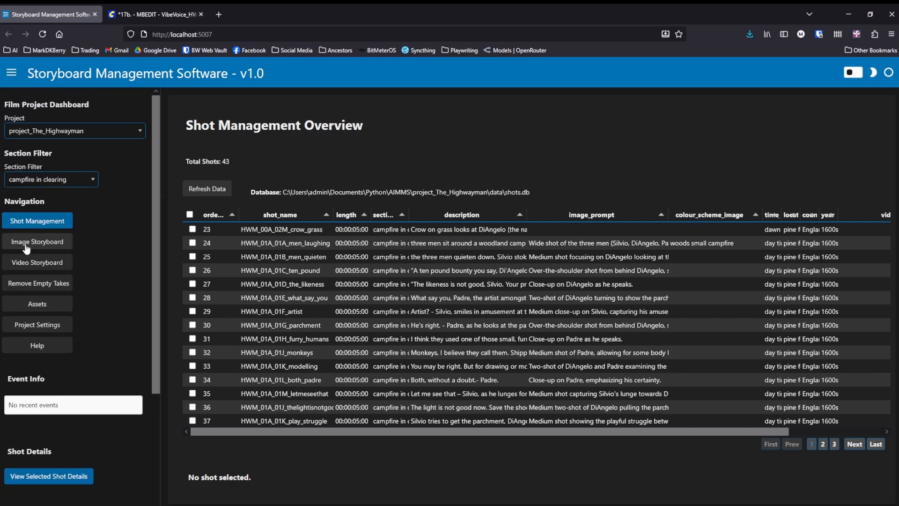
Step: Switch the storyboard app to the Image Storyboard view of the shots
left_click(36, 241)
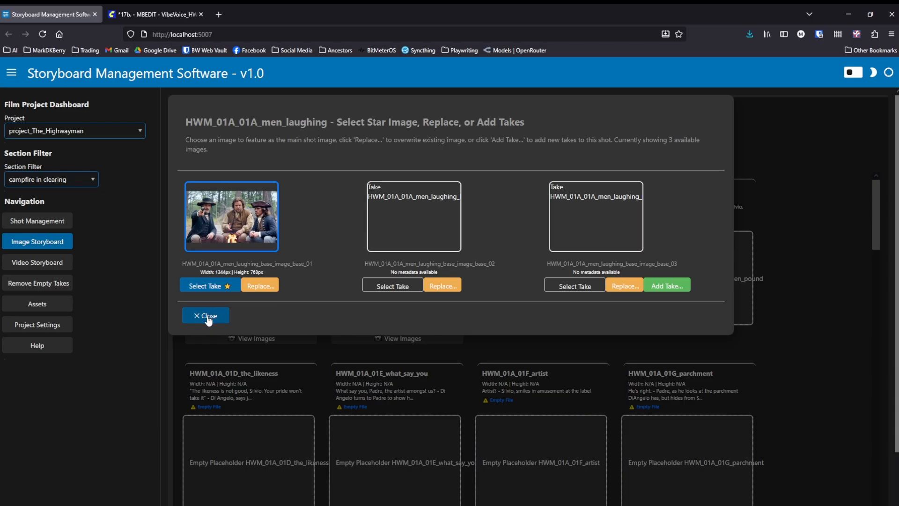
Step: Browse the Video Storyboard gallery and then the project's character assets
left_click(205, 315)
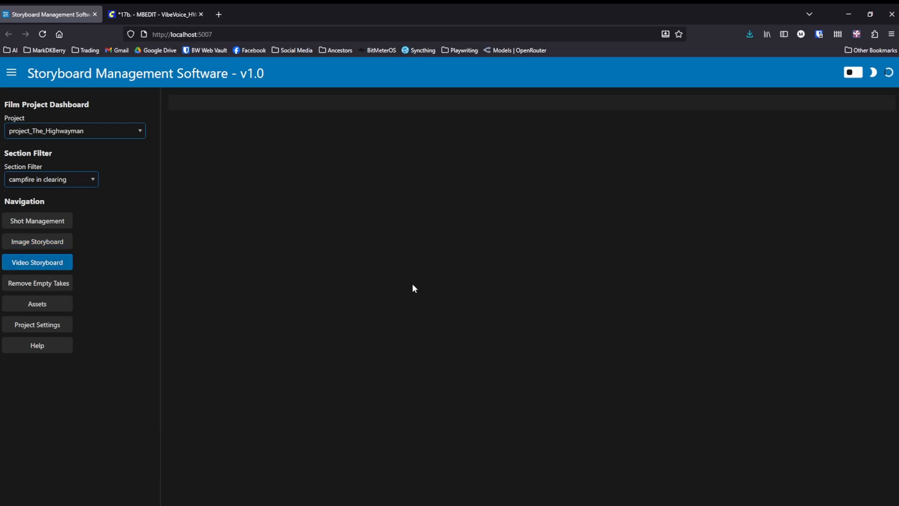
left_click(37, 263)
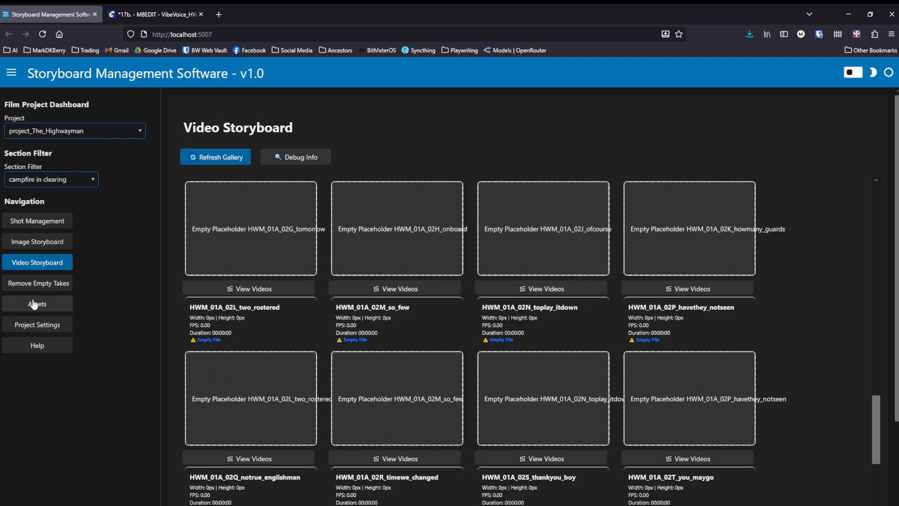
left_click(37, 303)
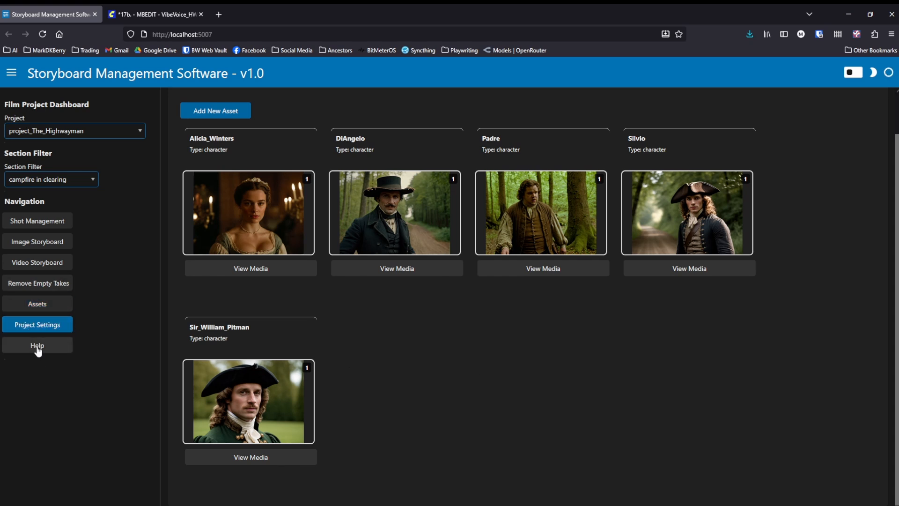
Step: Open the Help documentation and scroll down to Initialising a New Project
left_click(37, 344)
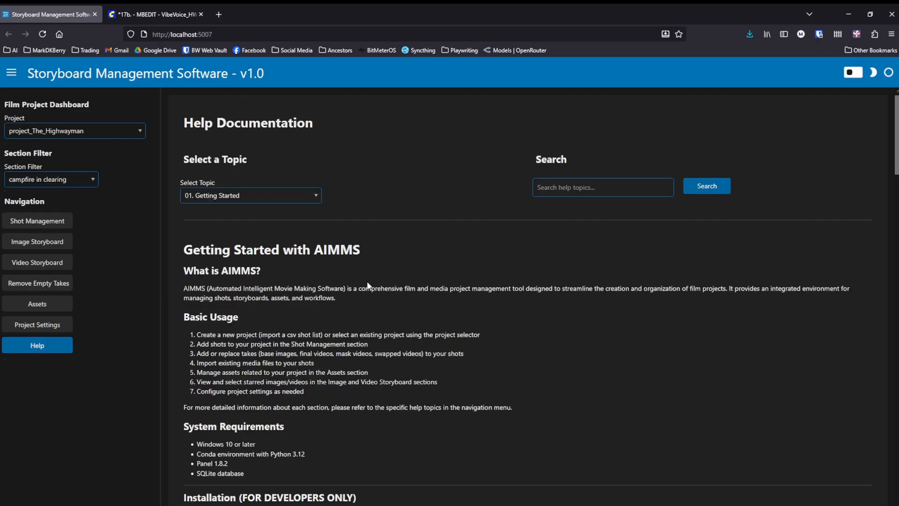
scroll("down", 3)
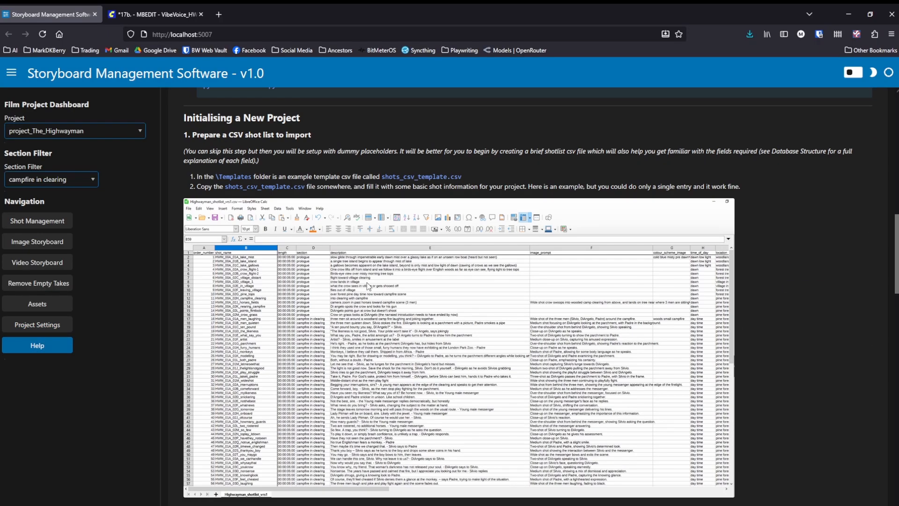
scroll("down", 3)
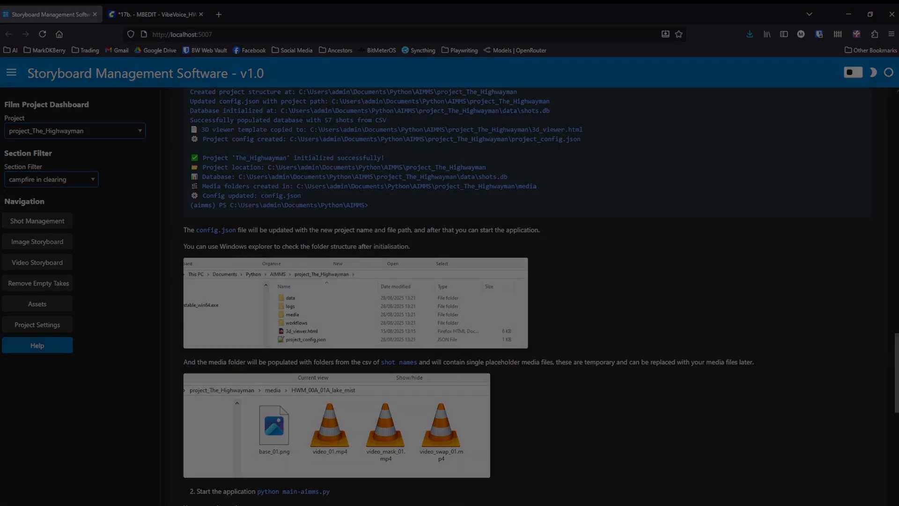